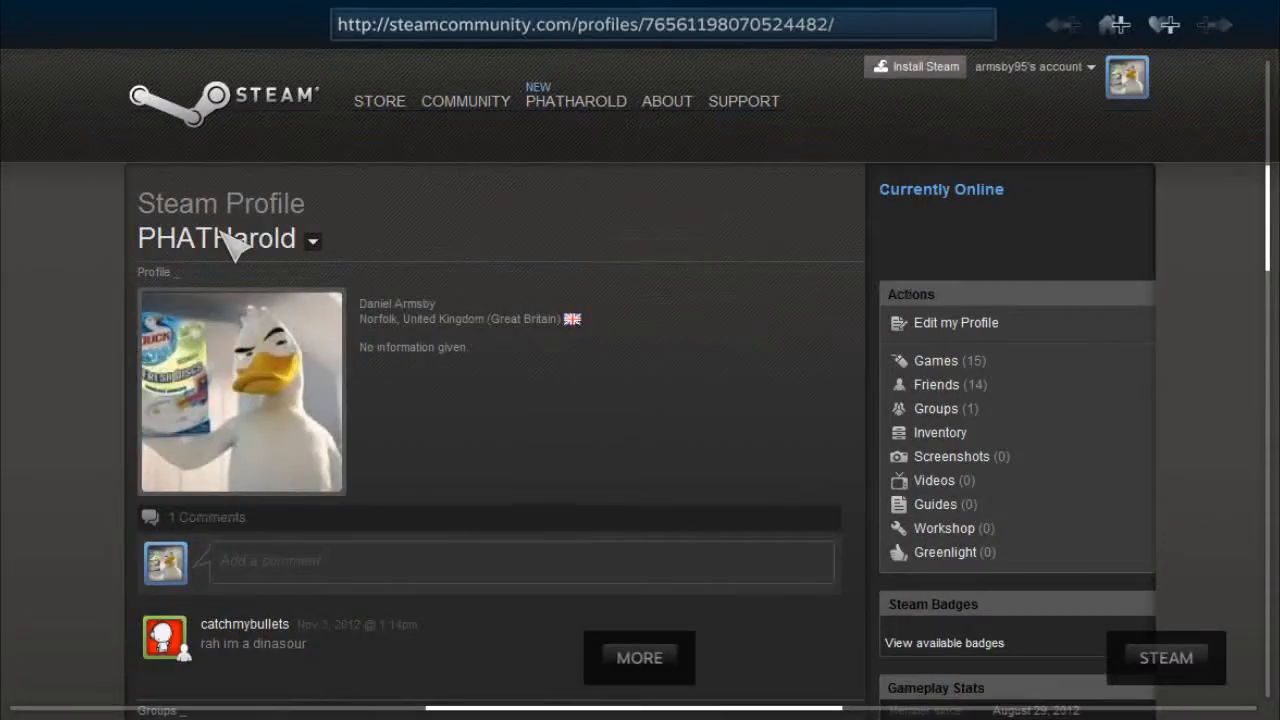
mouse_move(190, 290)
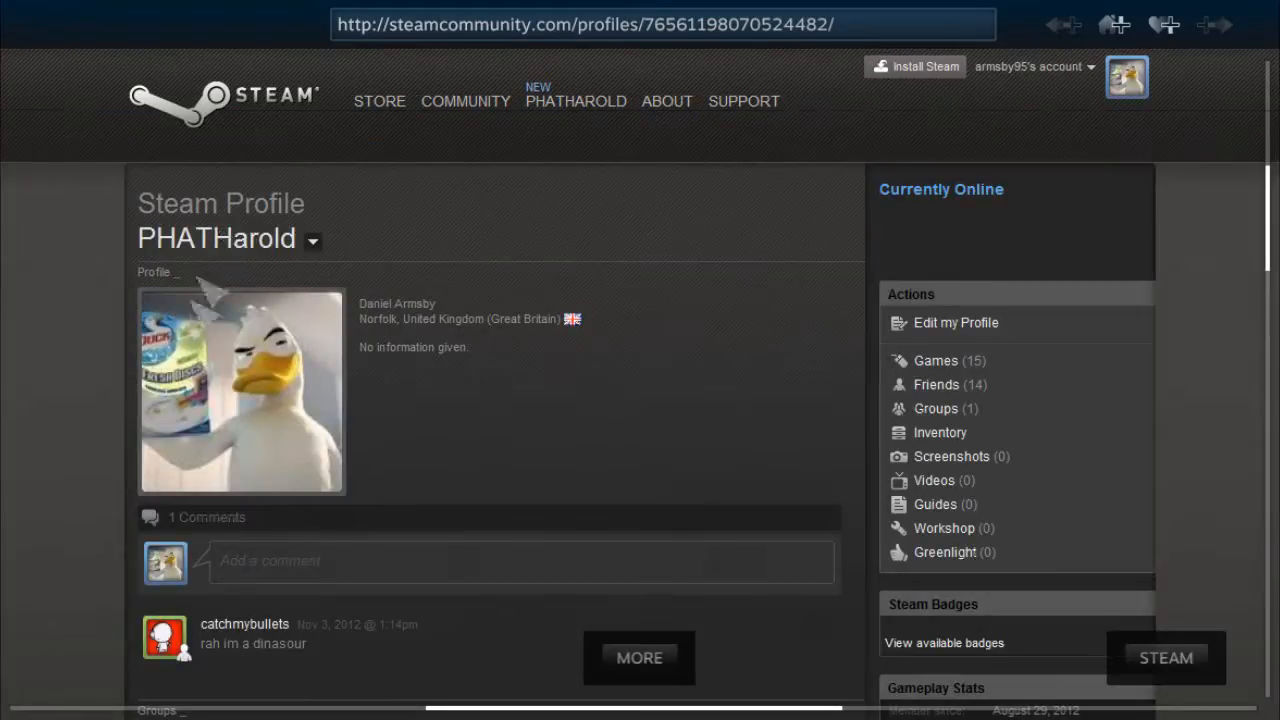
mouse_move(547, 432)
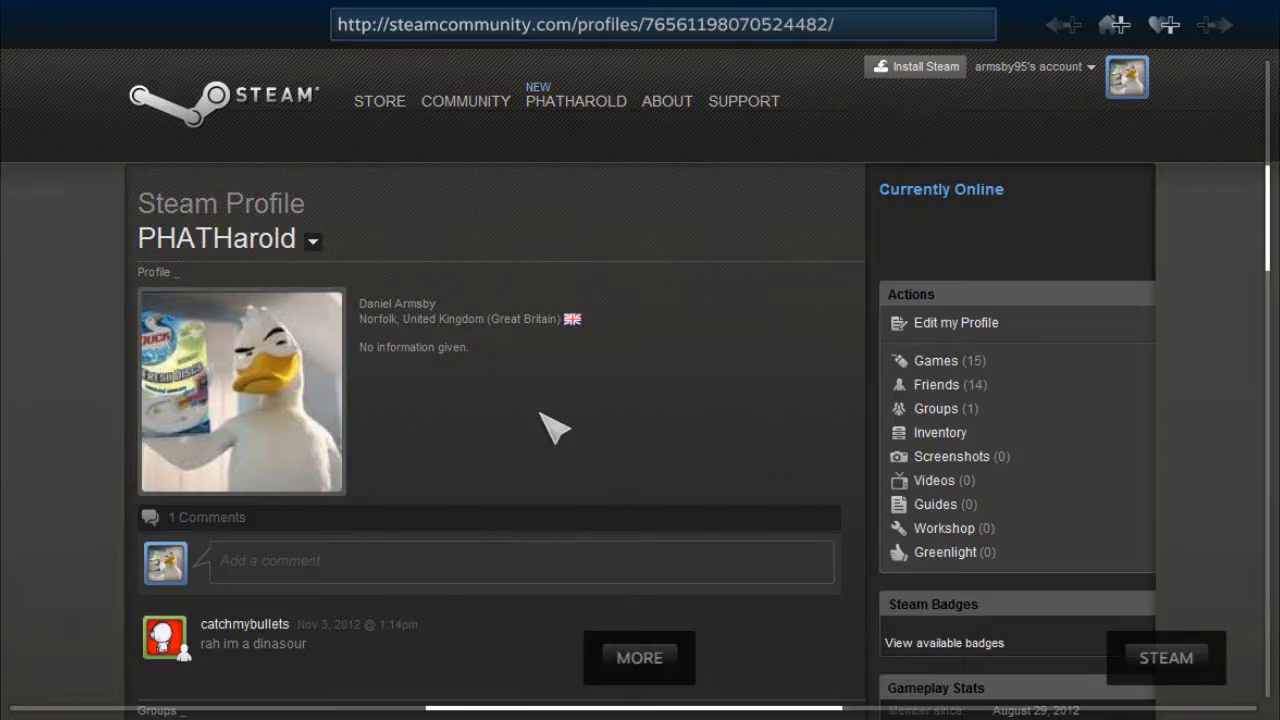